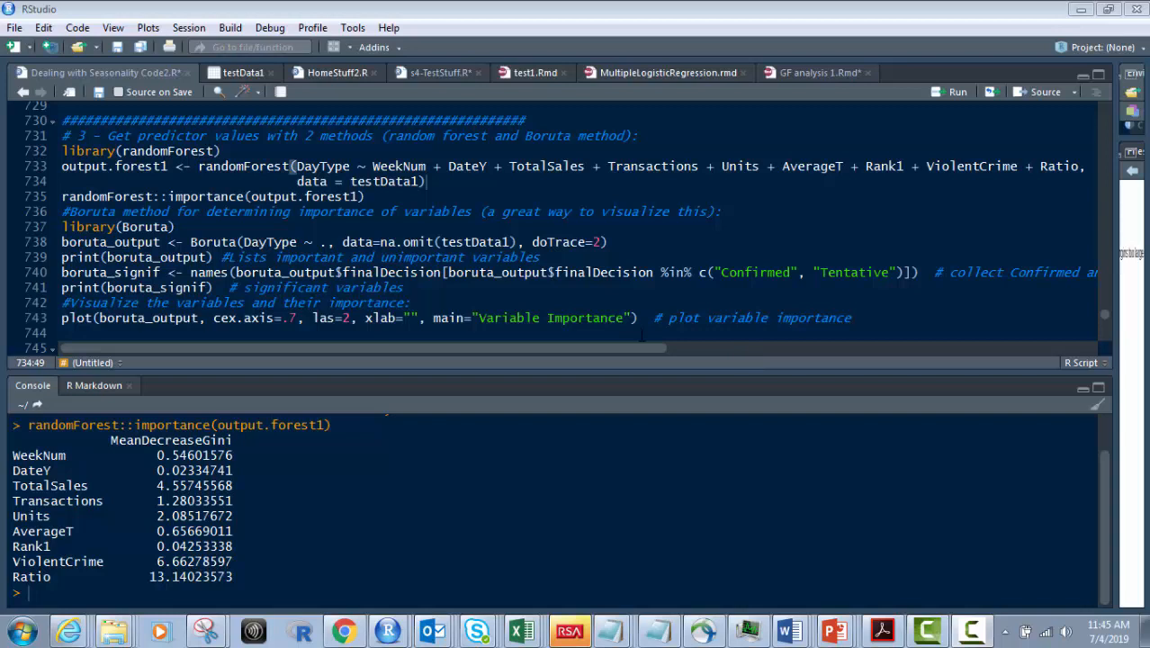
# - Run lines 733–737 to fit the random forest, print Gini importance and load Boruta
pyautogui.click(220, 150)
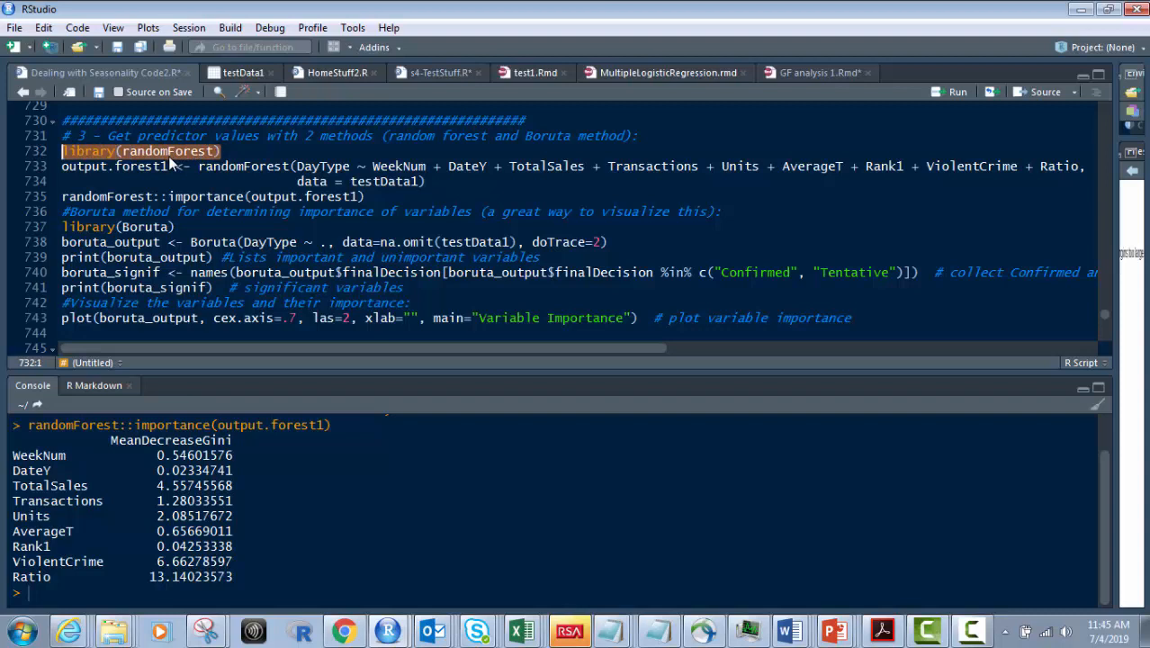
pyautogui.moveTo(171, 163)
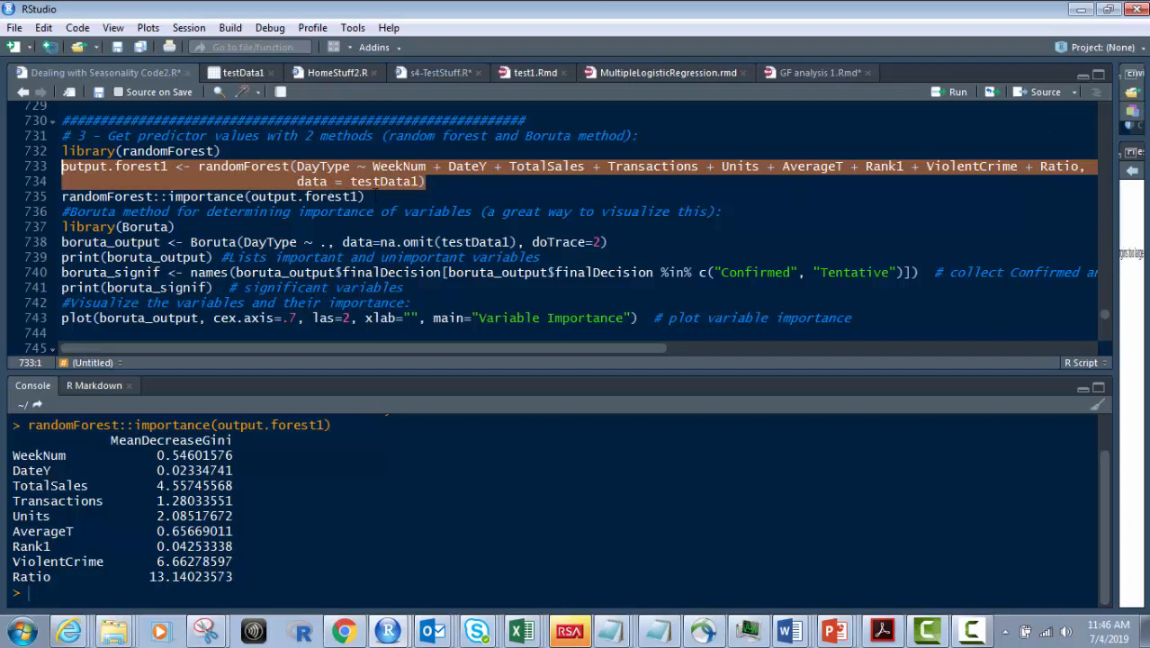
pyautogui.moveTo(97, 177)
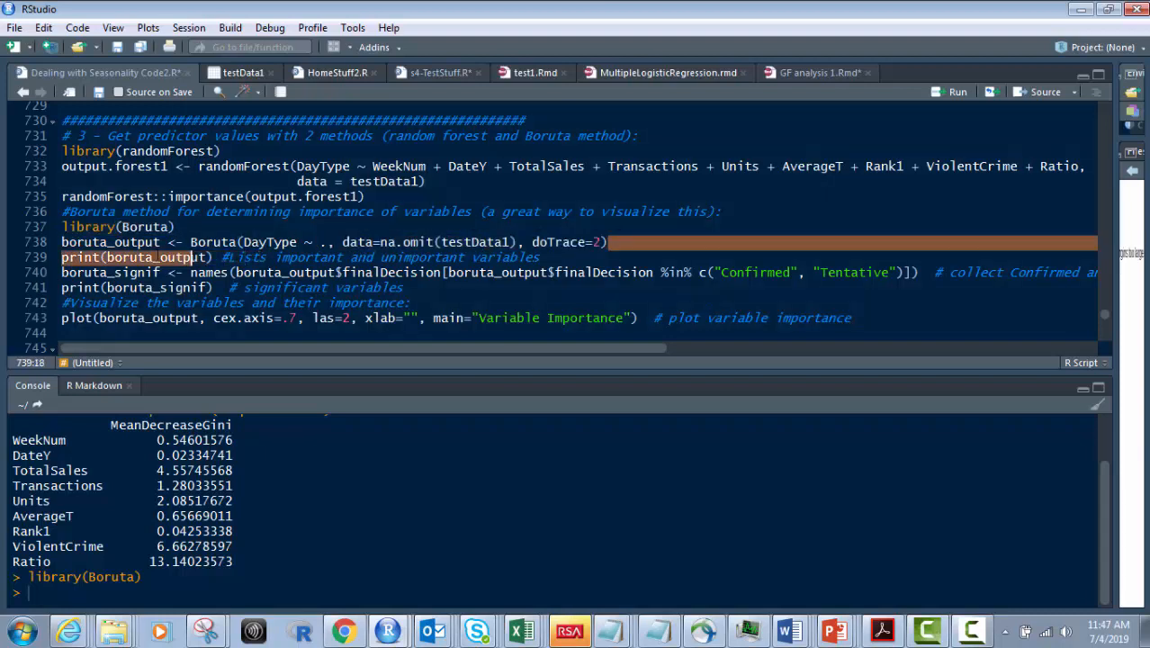
# - Select line 738, boruta_output <- Boruta(...), to run Boruta feature selection
pyautogui.click(279, 241)
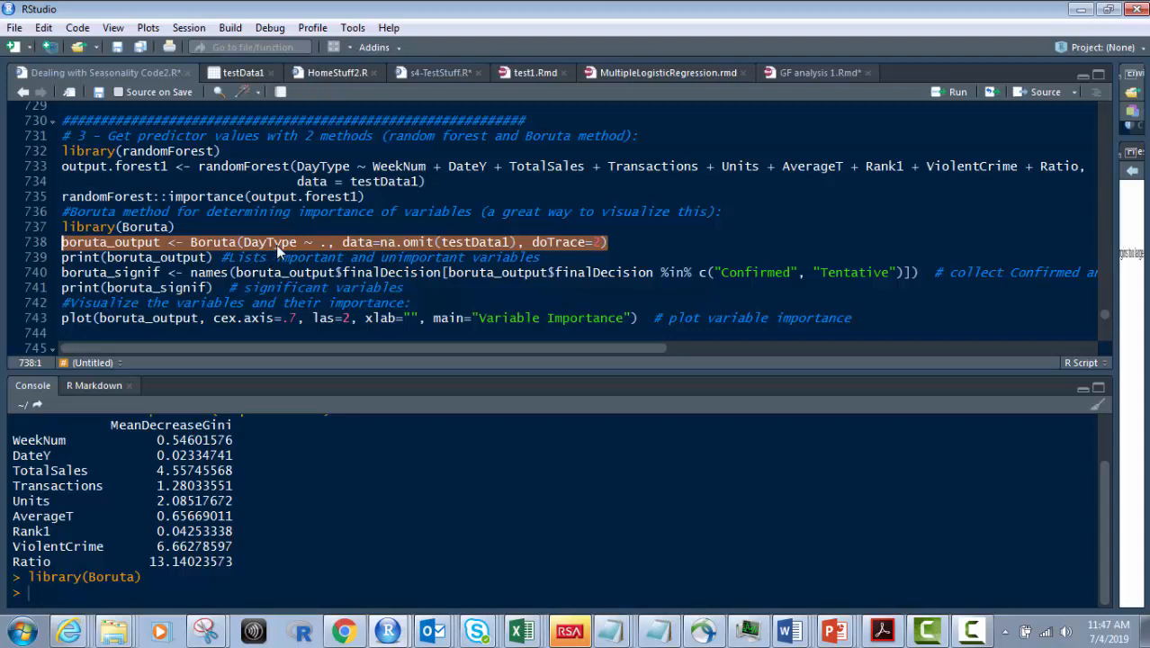
pyautogui.moveTo(302, 249)
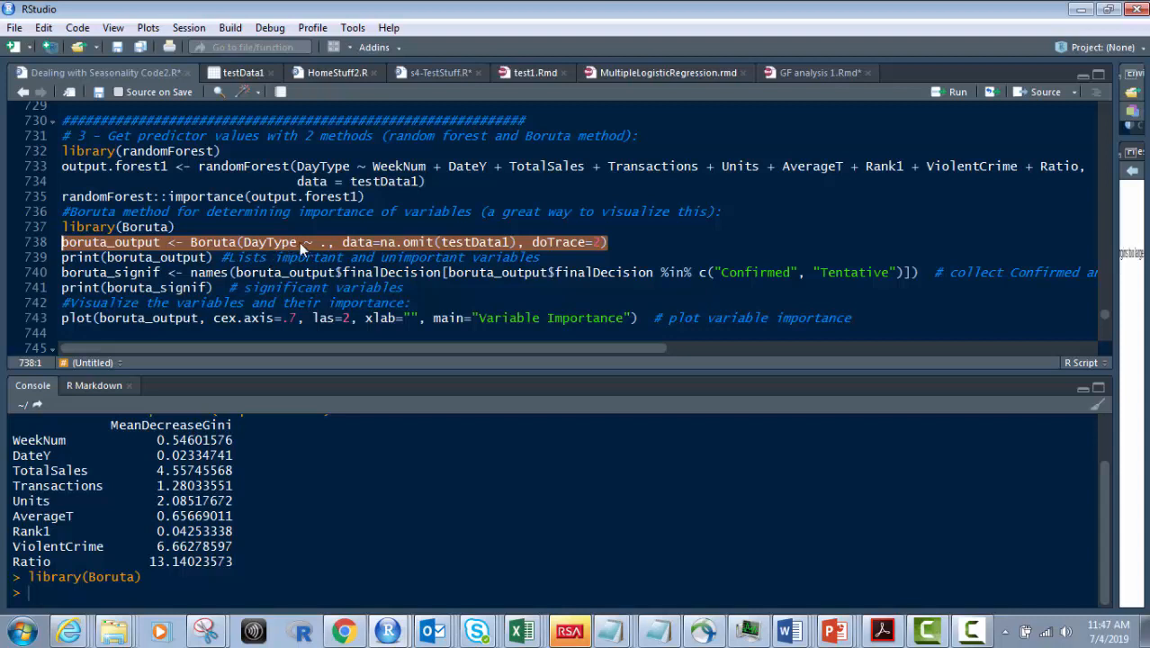
pyautogui.moveTo(321, 249)
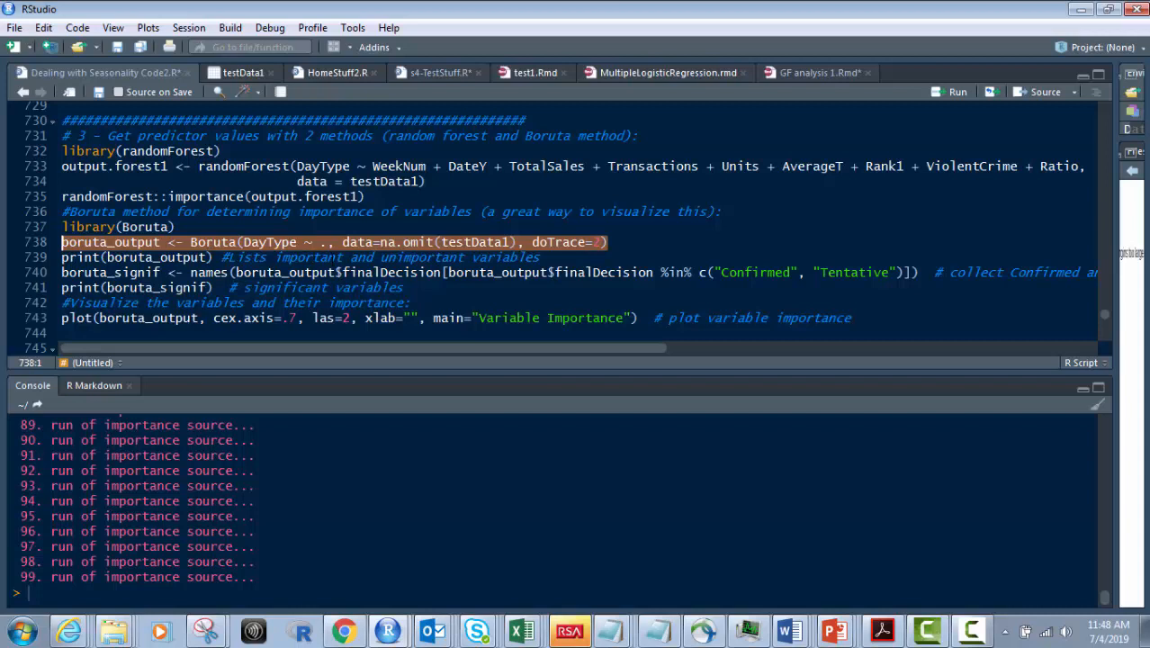
# - Print boruta_output and the boruta_signif significant variable names from lines 739–741
pyautogui.click(216, 256)
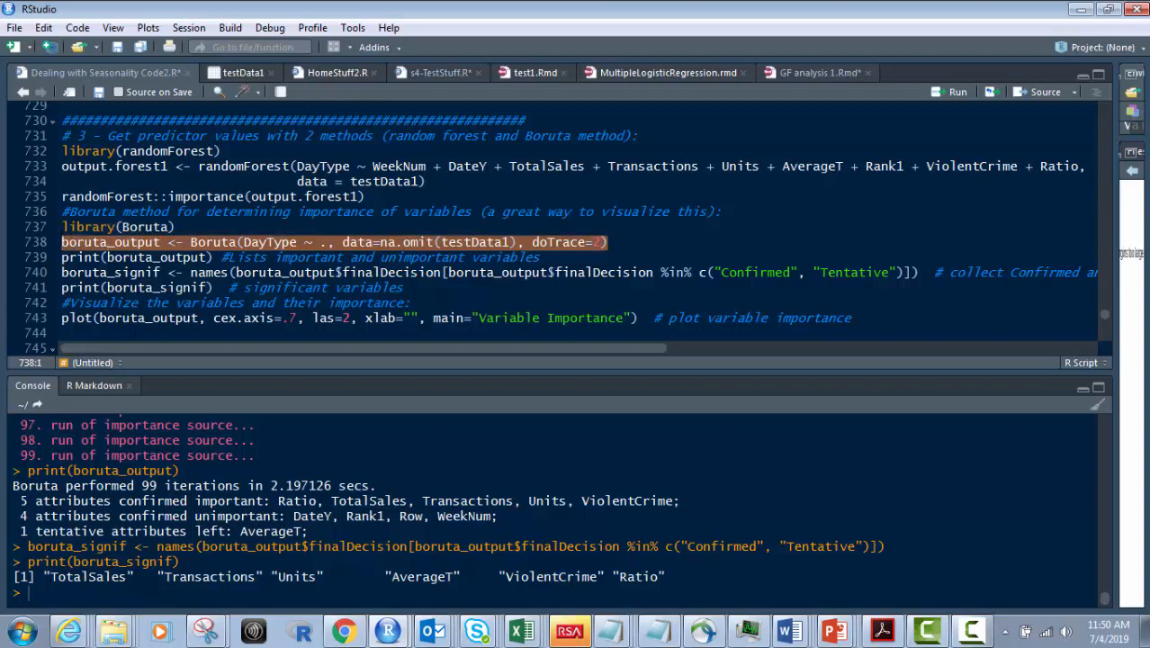
# - Select the plot(boruta_output, ...) Variable Importance command on line 743 to run it
pyautogui.click(336, 287)
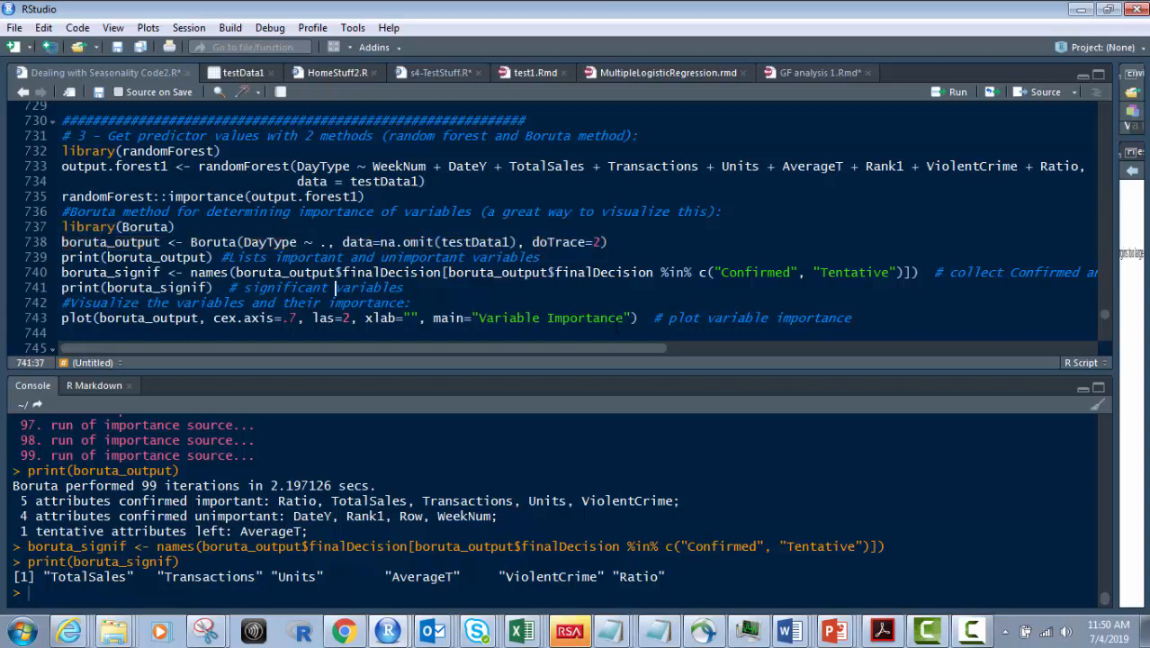
pyautogui.moveTo(349, 317); pyautogui.dragTo(637, 317)
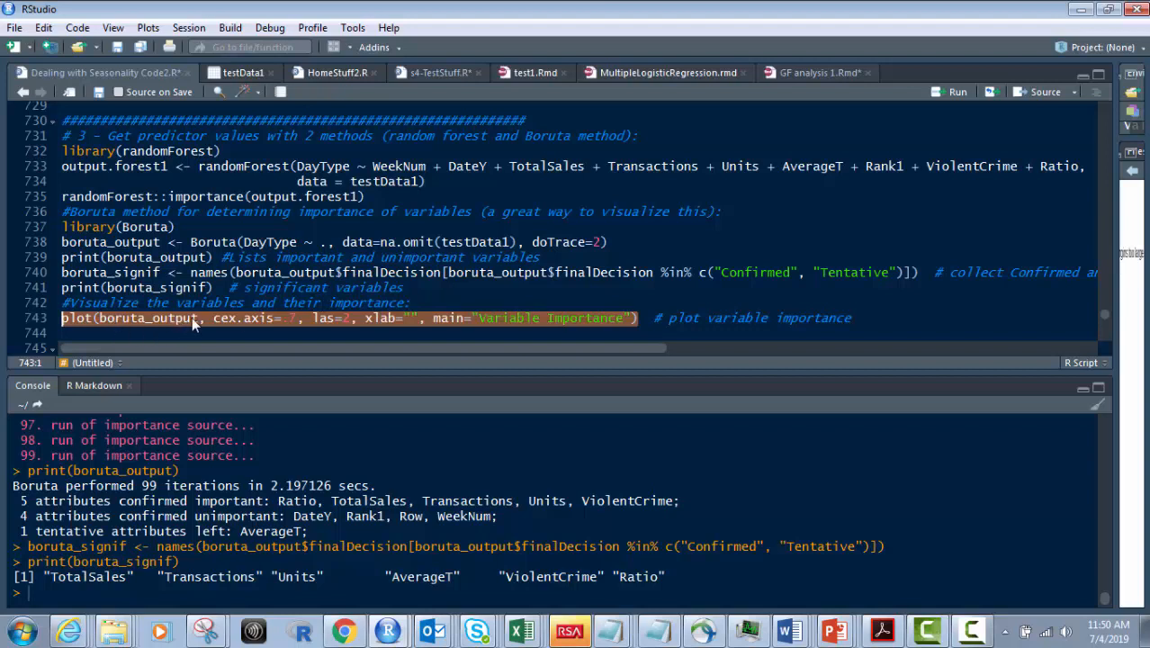
pyautogui.moveTo(276, 330)
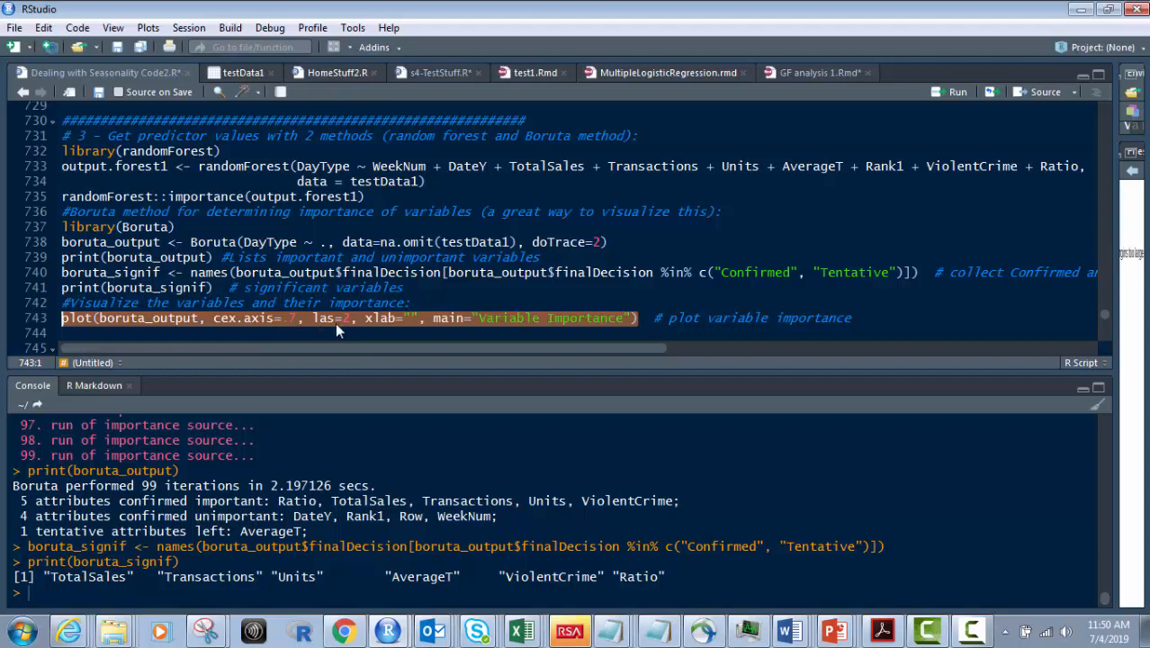
pyautogui.moveTo(512, 326)
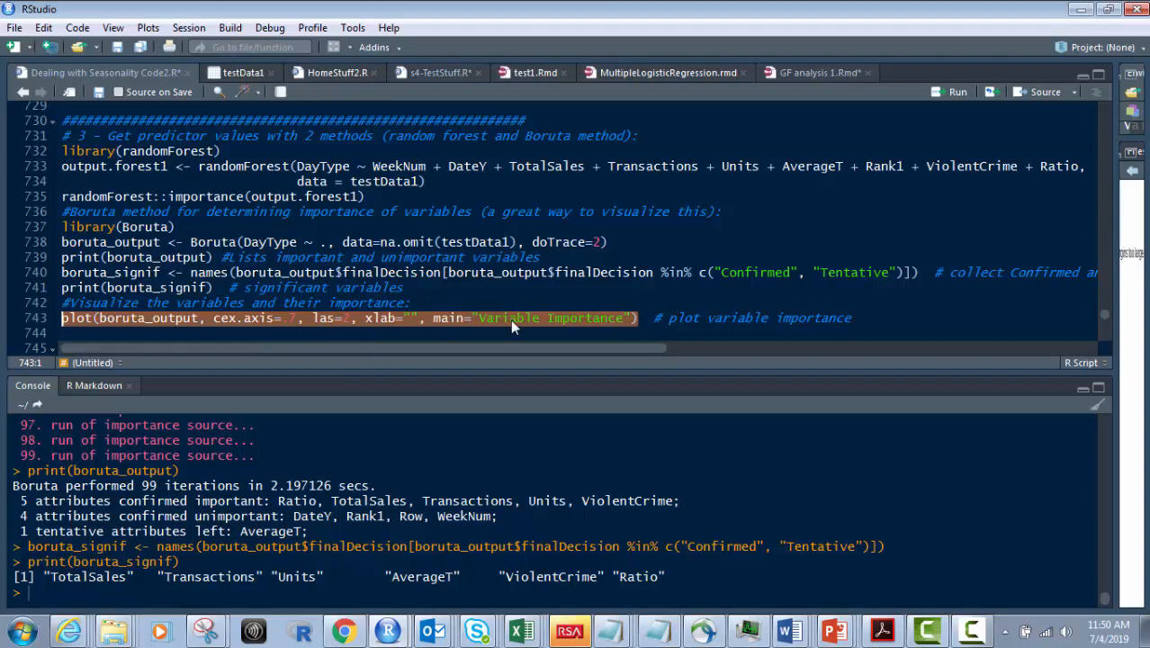
pyautogui.moveTo(603, 333)
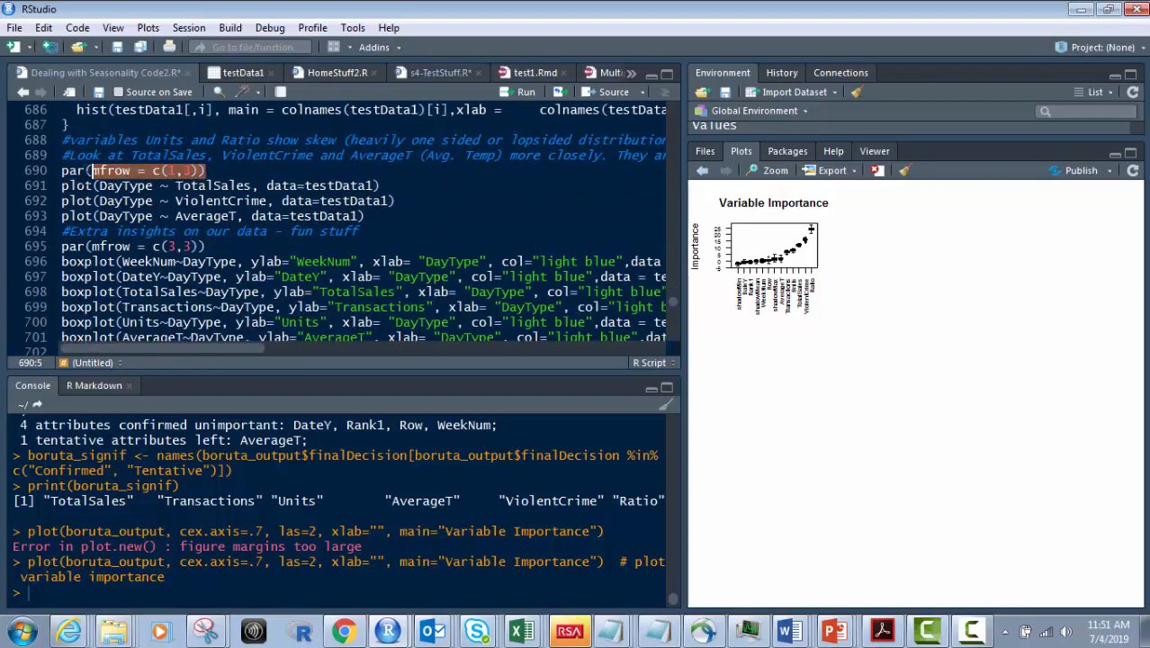
# - Insert a par(mfrow = ...) plot layout line above the plot(boruta_output, ...) call
pyautogui.rightClick(117, 170)
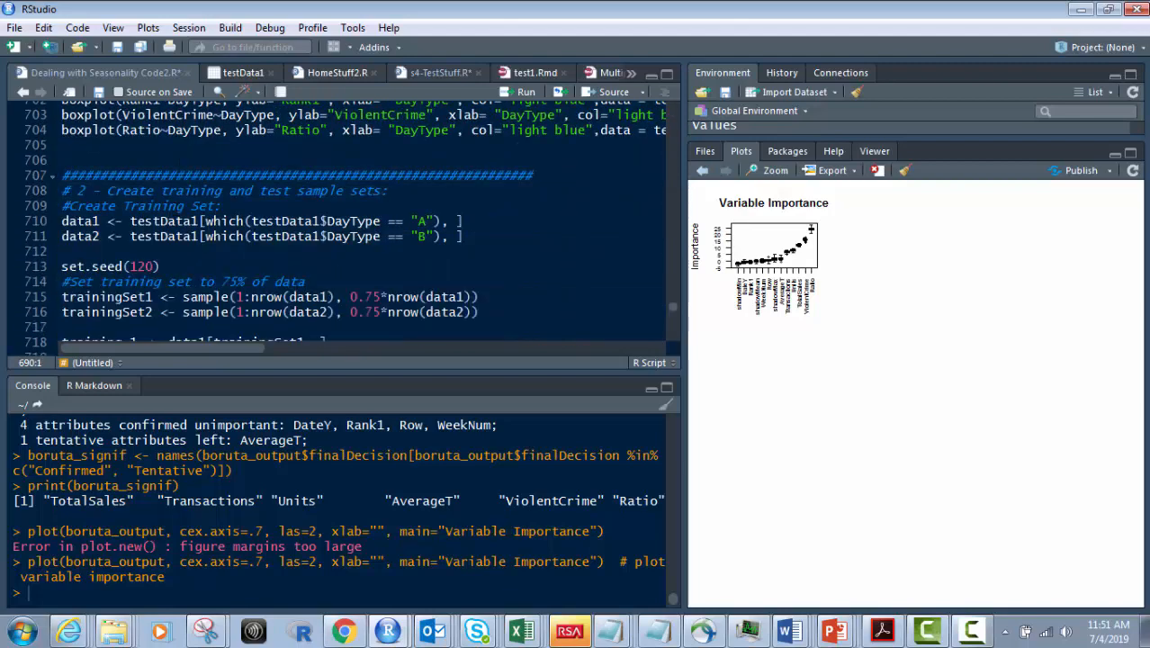
pyautogui.scroll(-3)
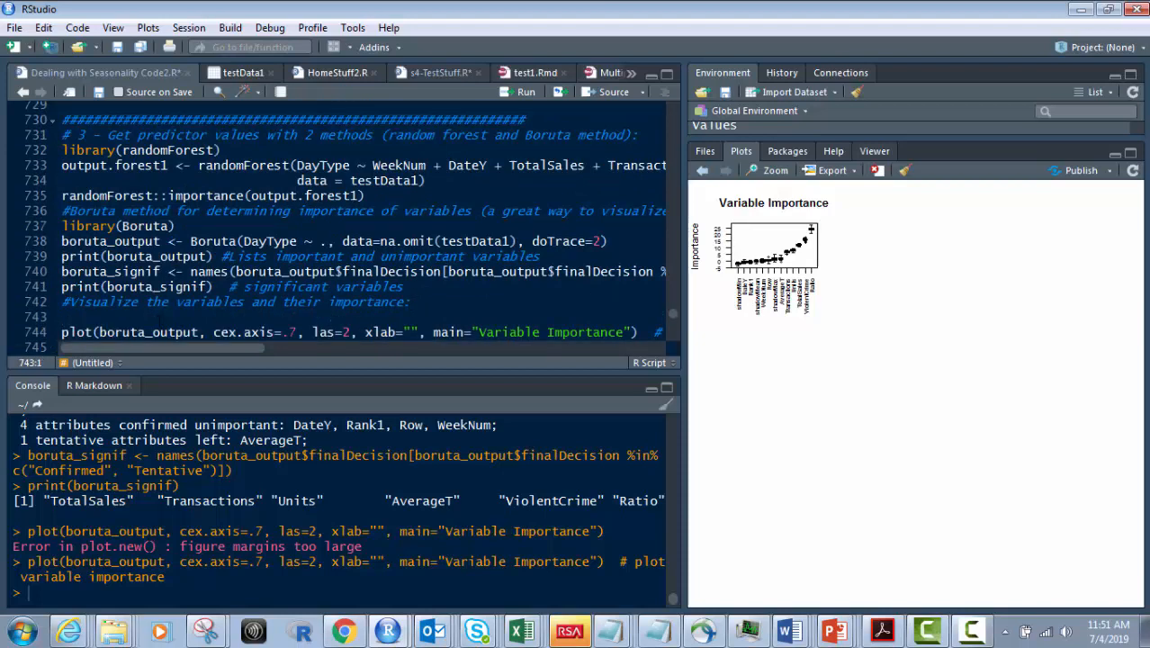
pyautogui.write('par(mfrow = c(1,3))')
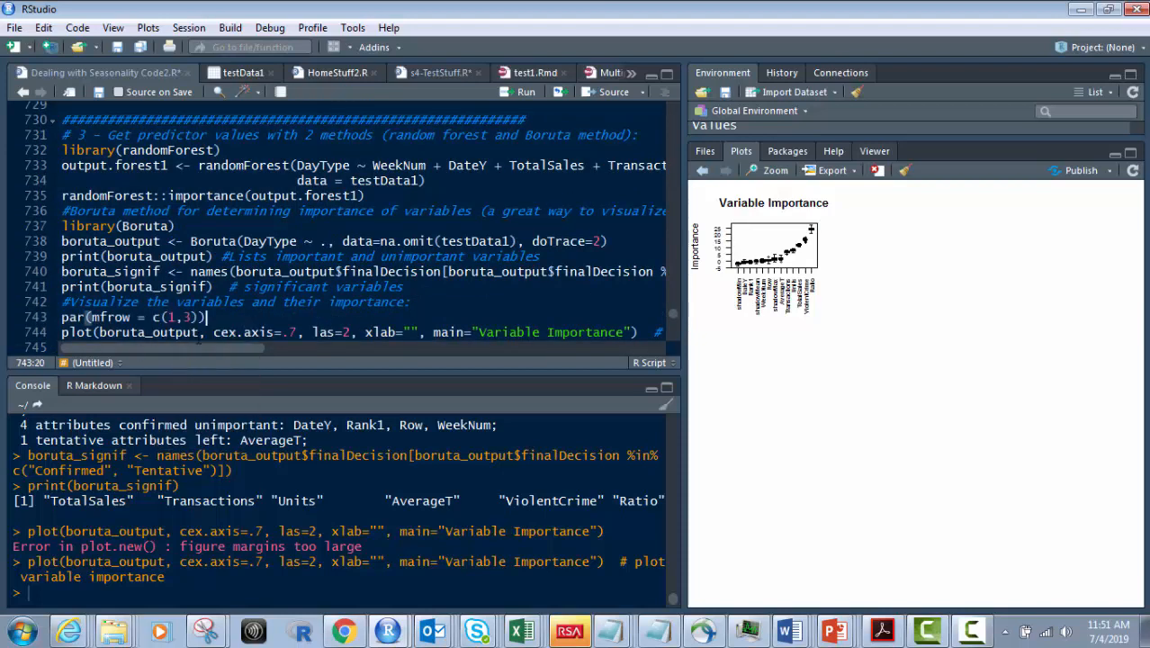
pyautogui.moveTo(873, 274)
pyautogui.write('1')
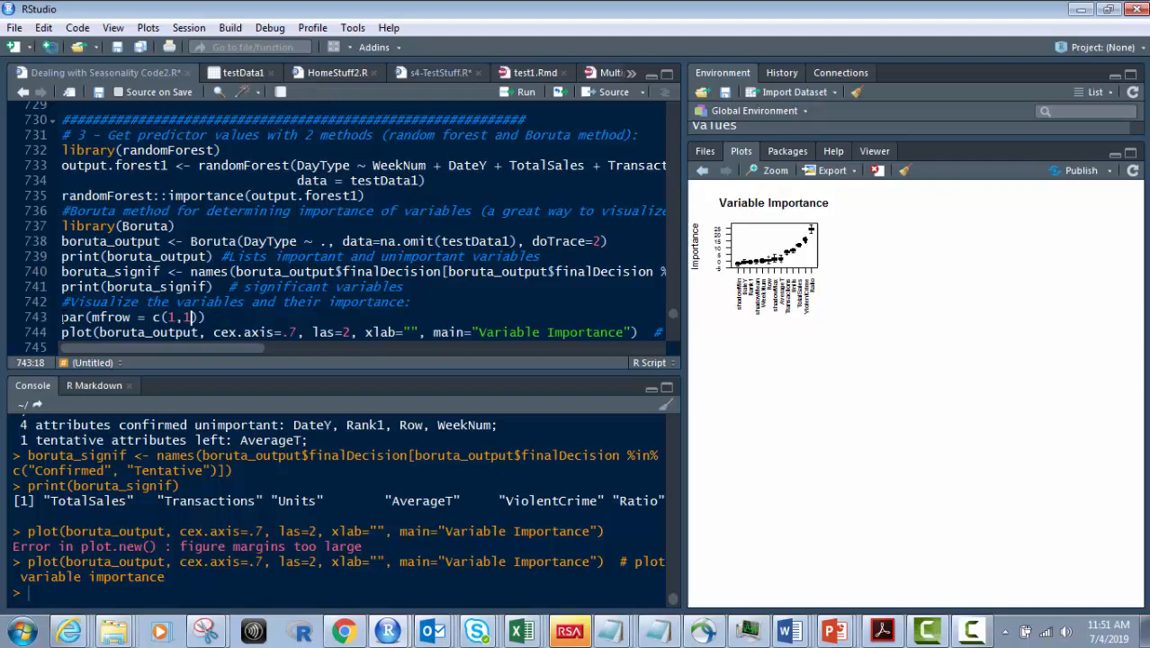
pyautogui.scroll(-3)
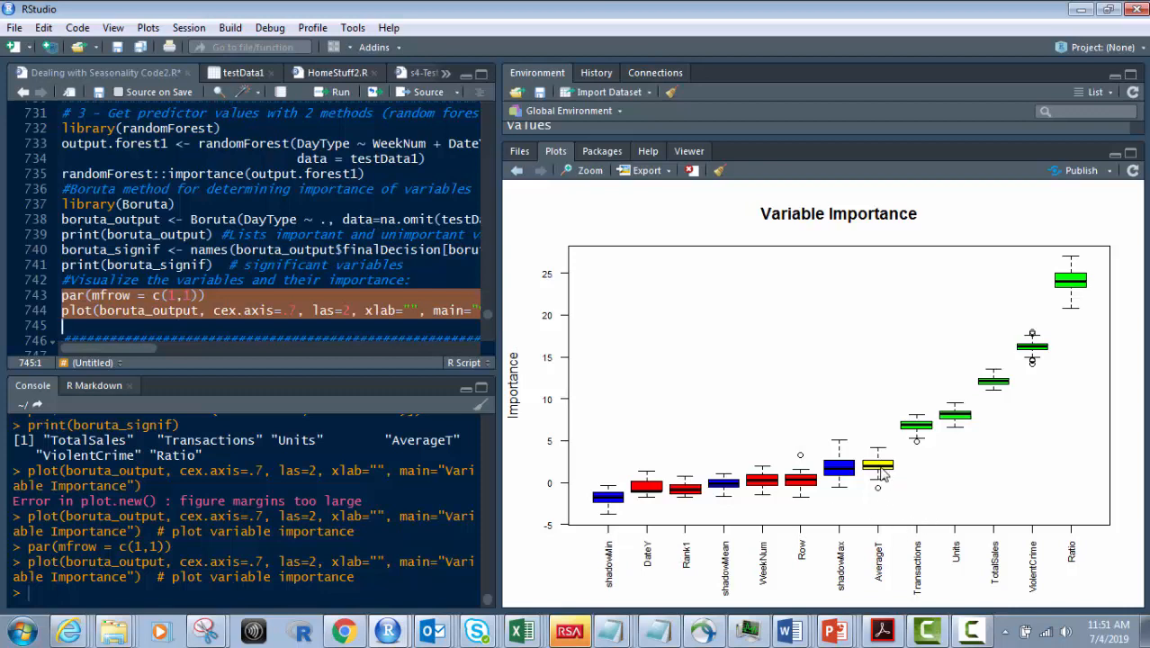
pyautogui.moveTo(908, 418)
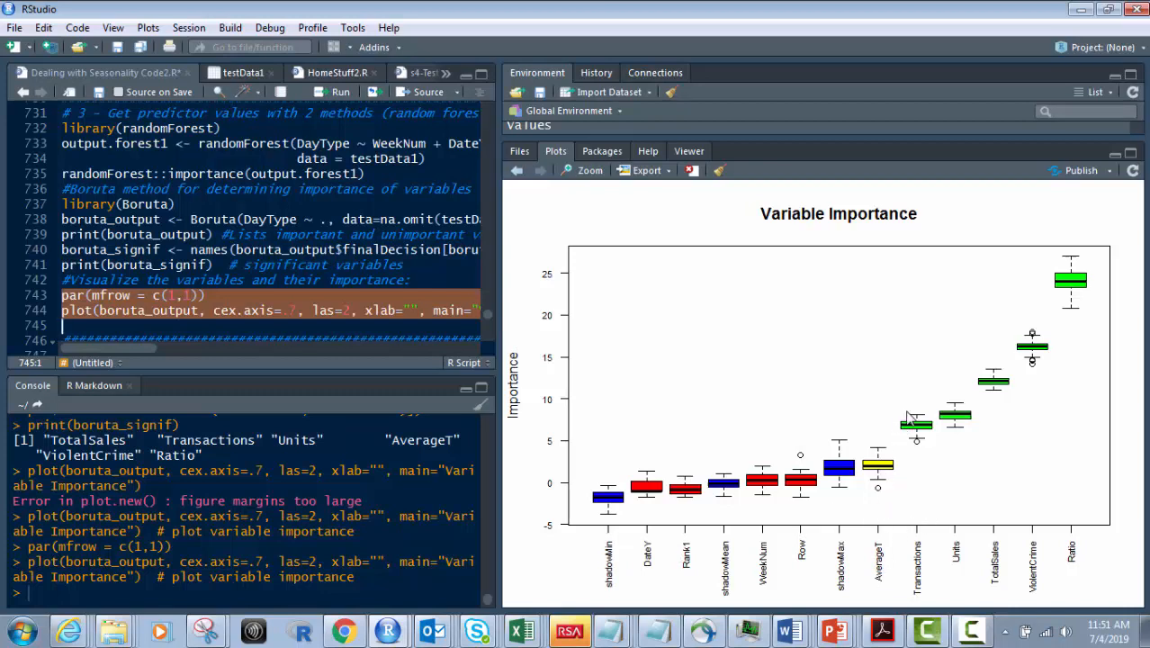
pyautogui.moveTo(1052, 279)
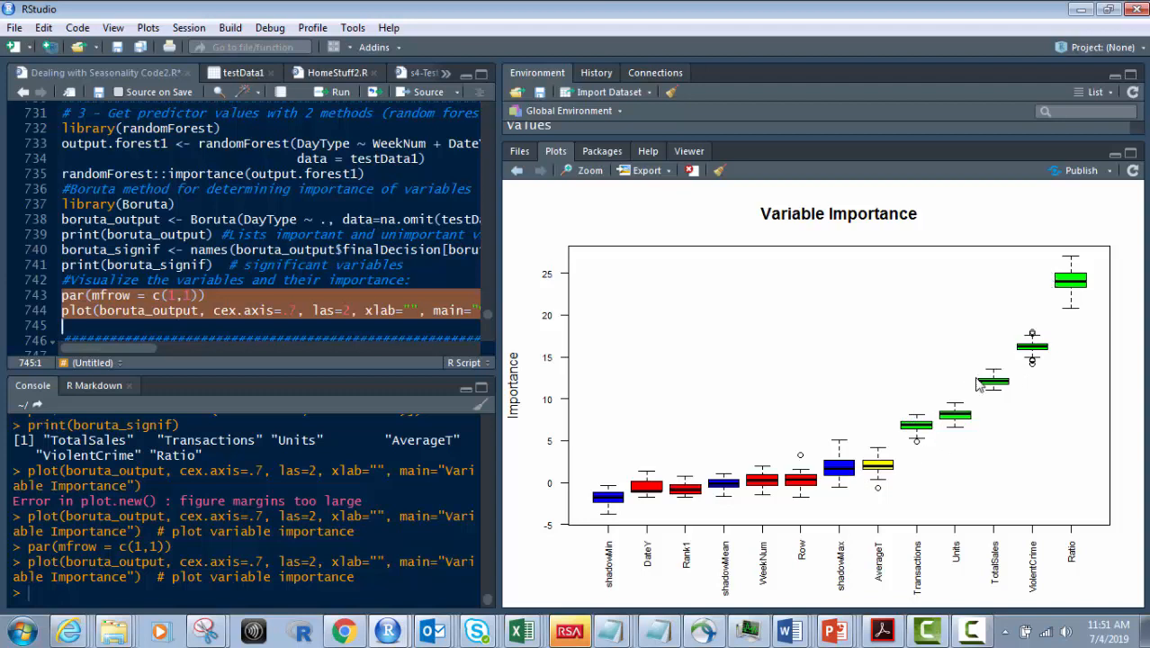
pyautogui.moveTo(575, 486)
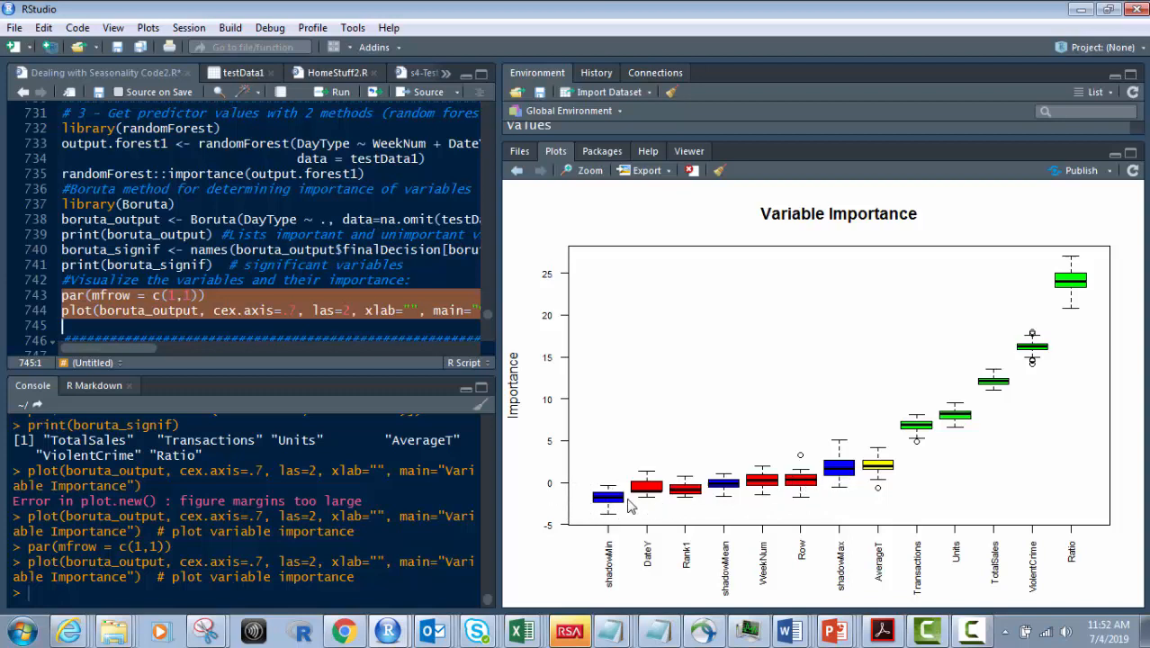
pyautogui.moveTo(785, 488)
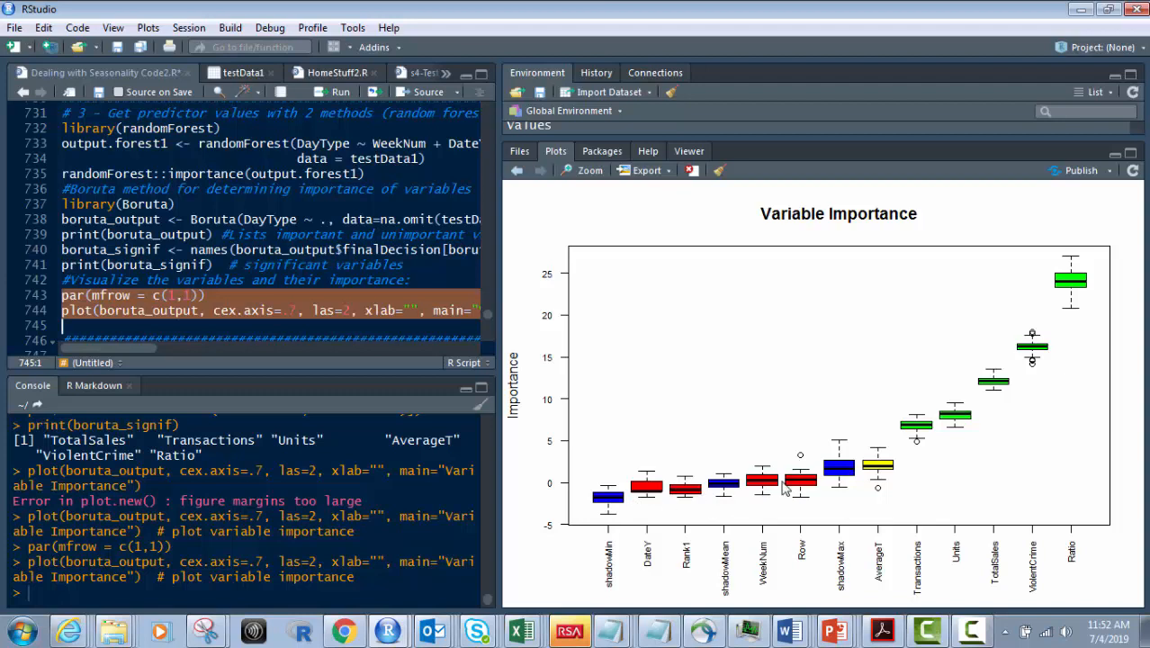
pyautogui.moveTo(733, 501)
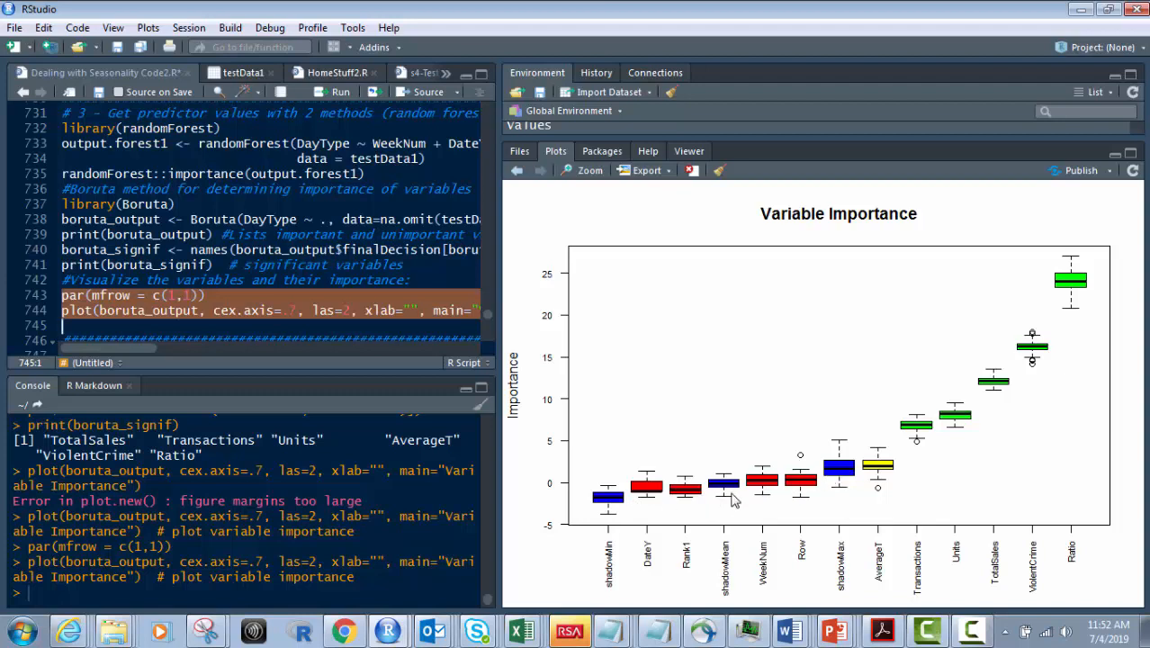
pyautogui.moveTo(1077, 279)
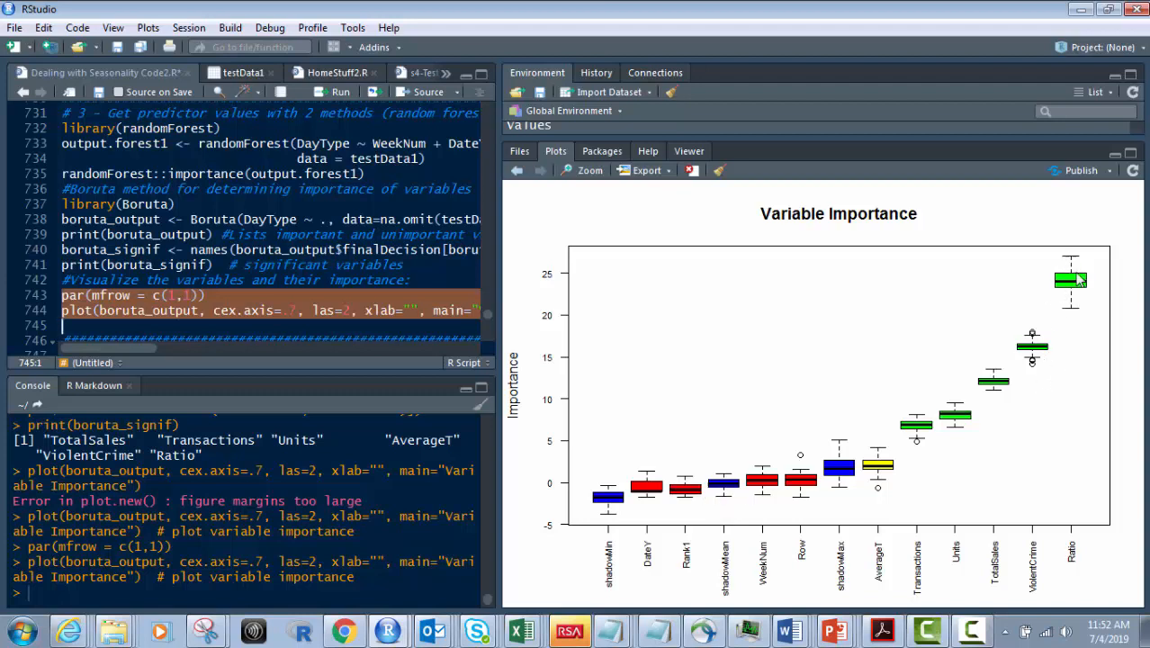
pyautogui.moveTo(1012, 420)
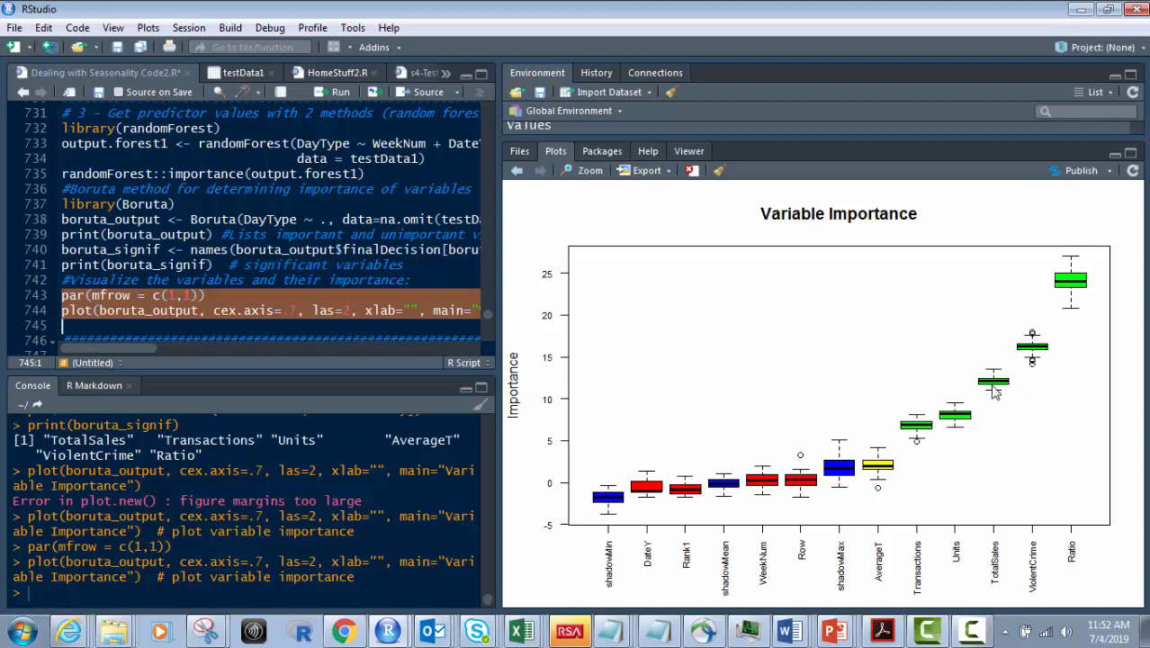
pyautogui.moveTo(971, 424)
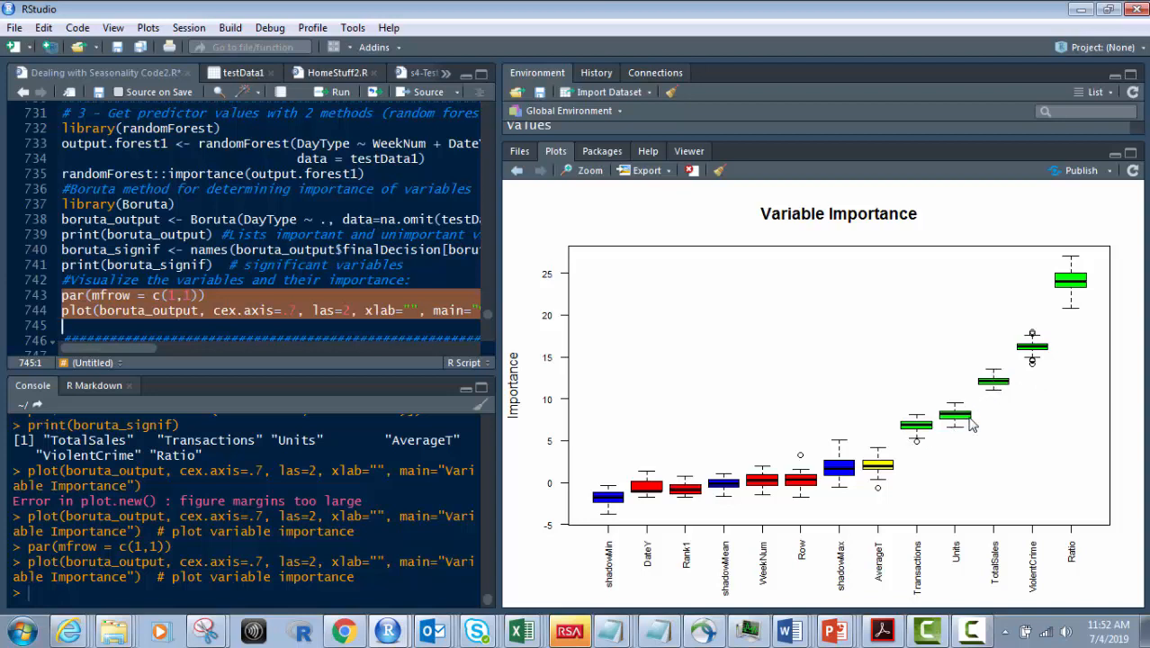
pyautogui.moveTo(1080, 274)
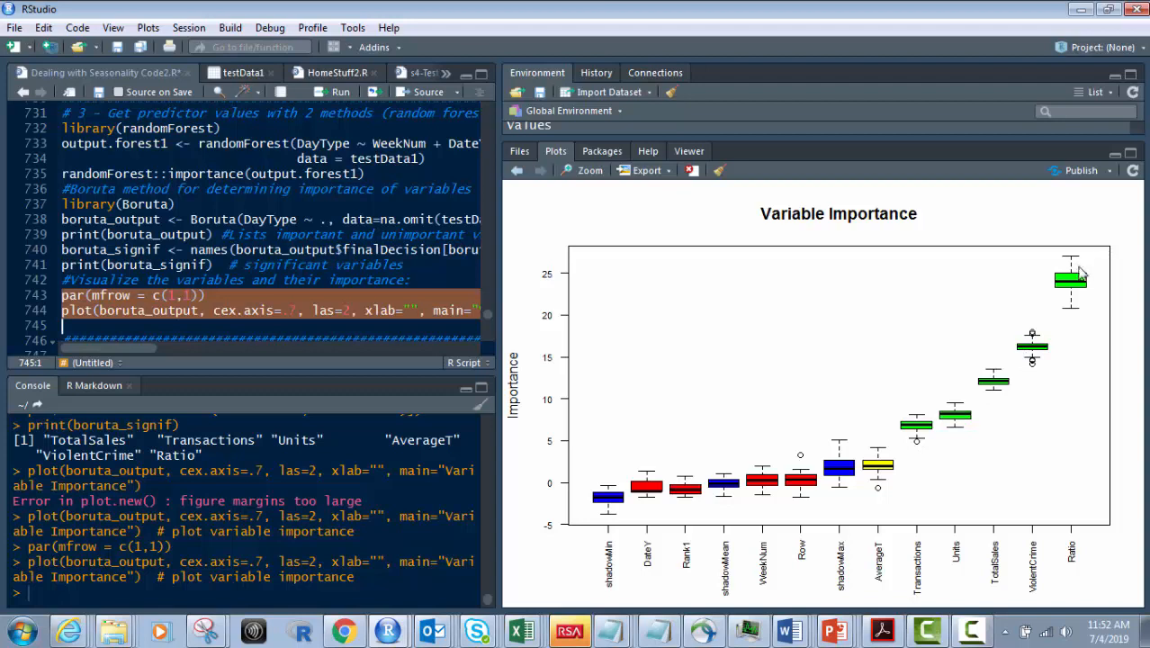
pyautogui.moveTo(1052, 379)
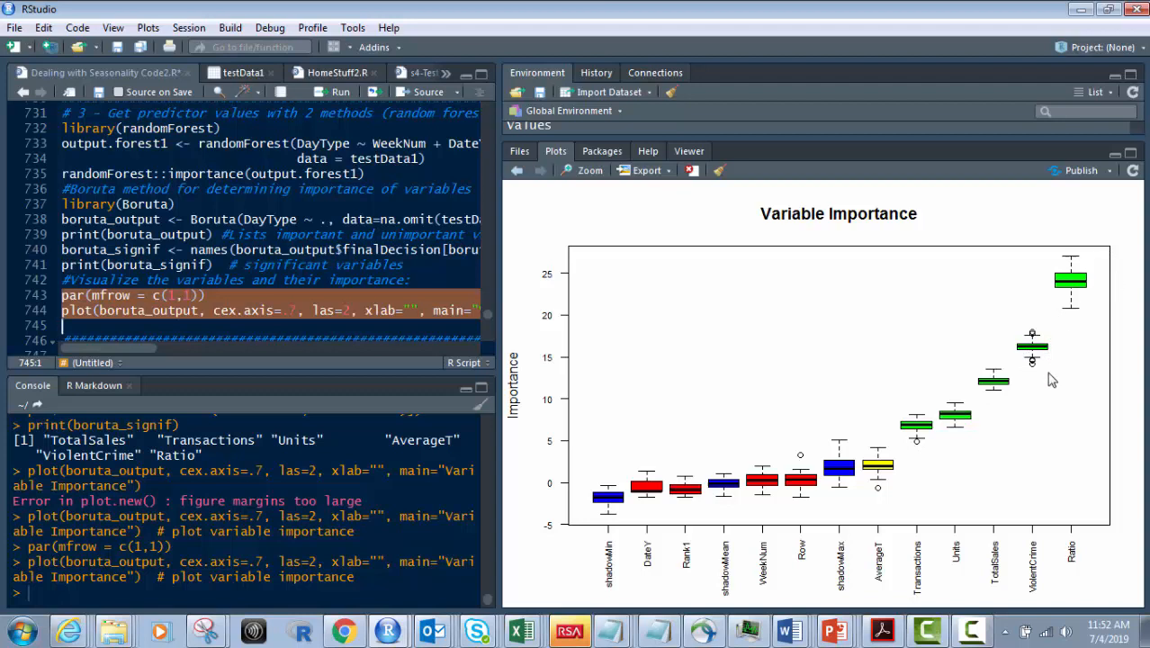
pyautogui.moveTo(990, 389)
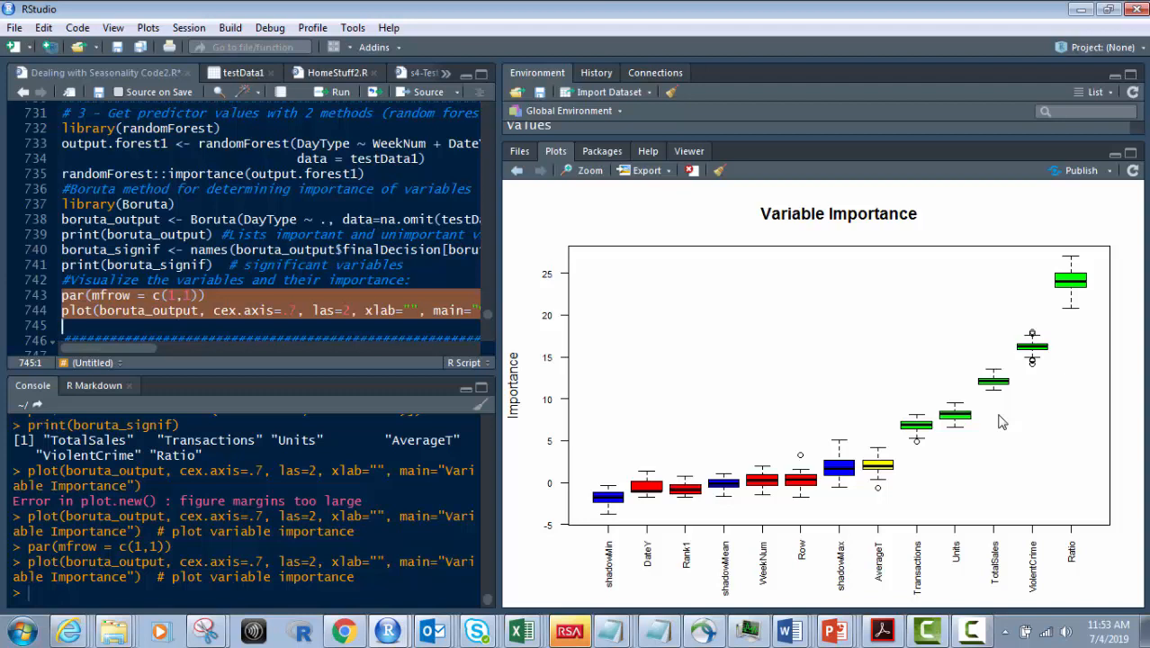
pyautogui.moveTo(1033, 393)
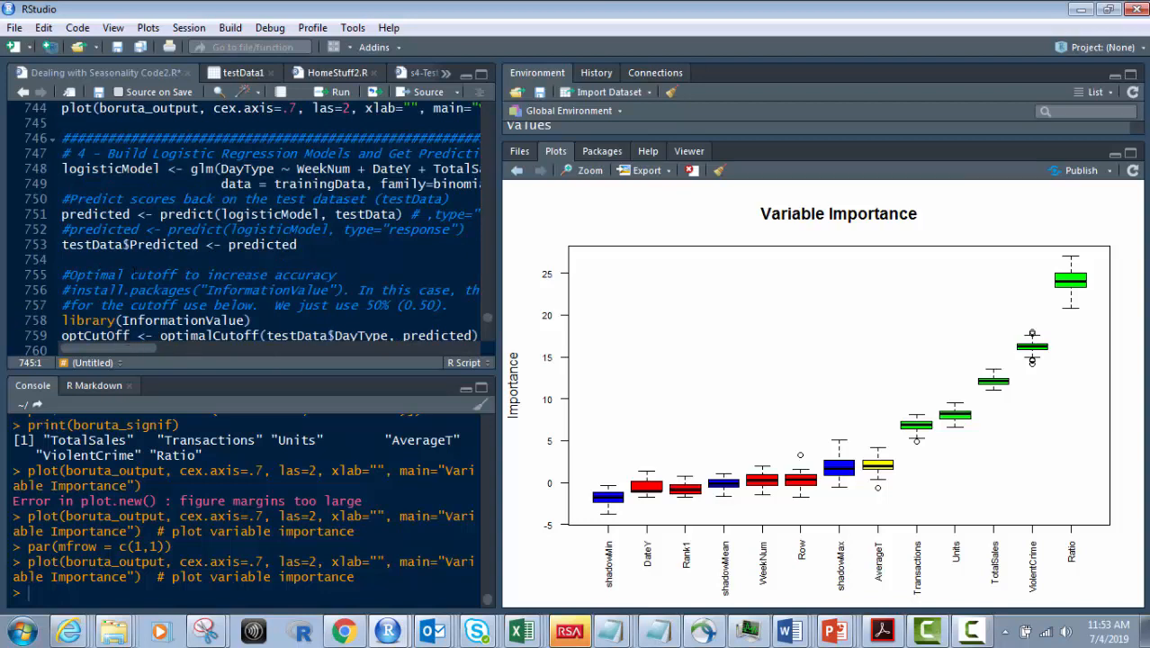
pyautogui.scroll(-3)
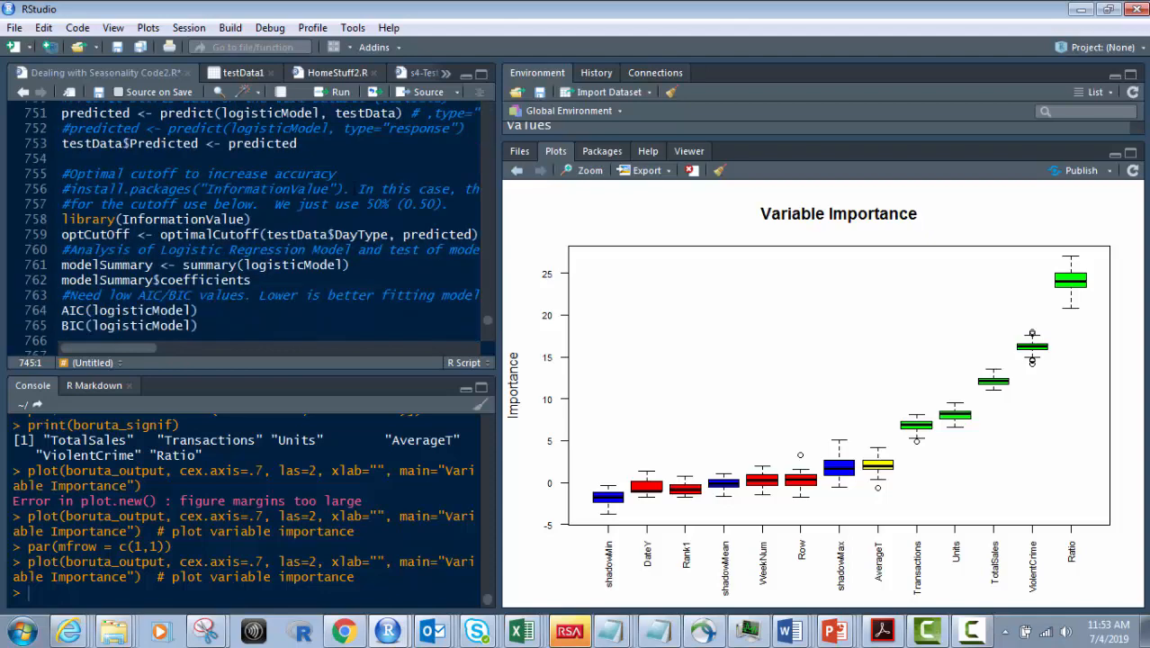